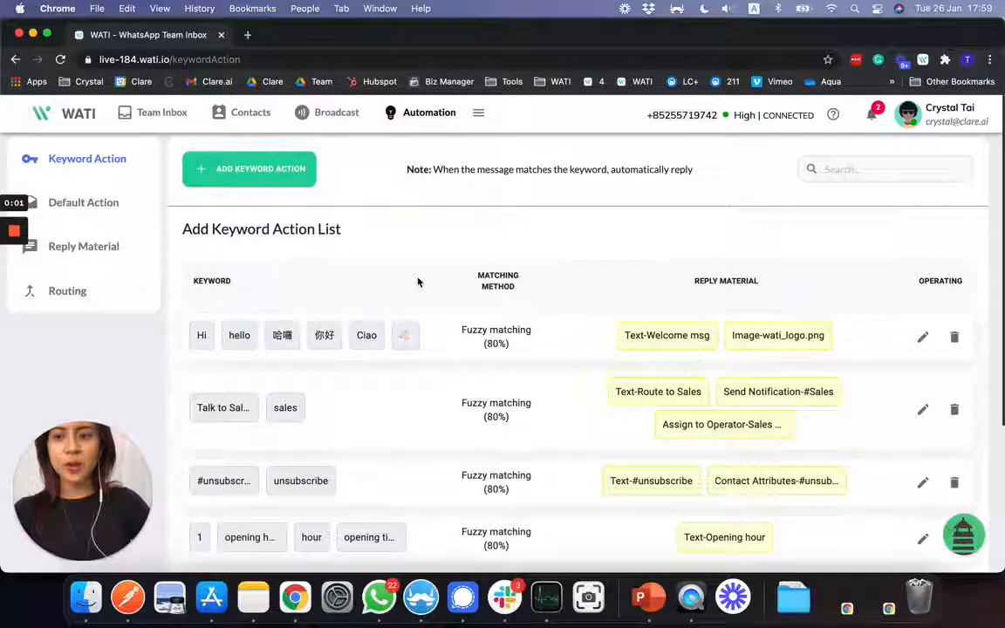
pyautogui.moveTo(14, 321)
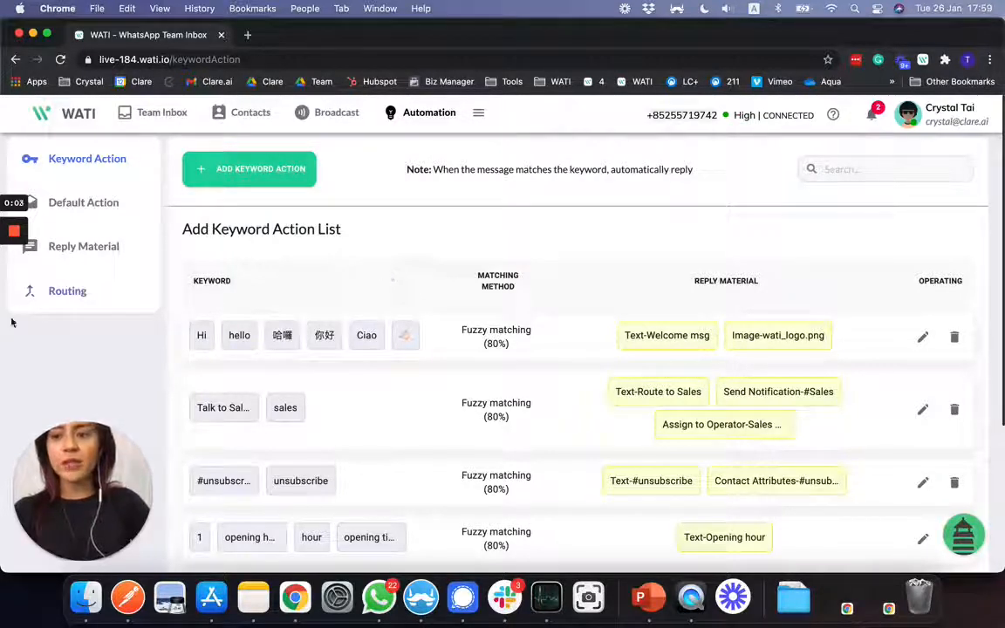
# Show the Routing page with its #Sales and Sales A notification groups.
pyautogui.click(66, 290)
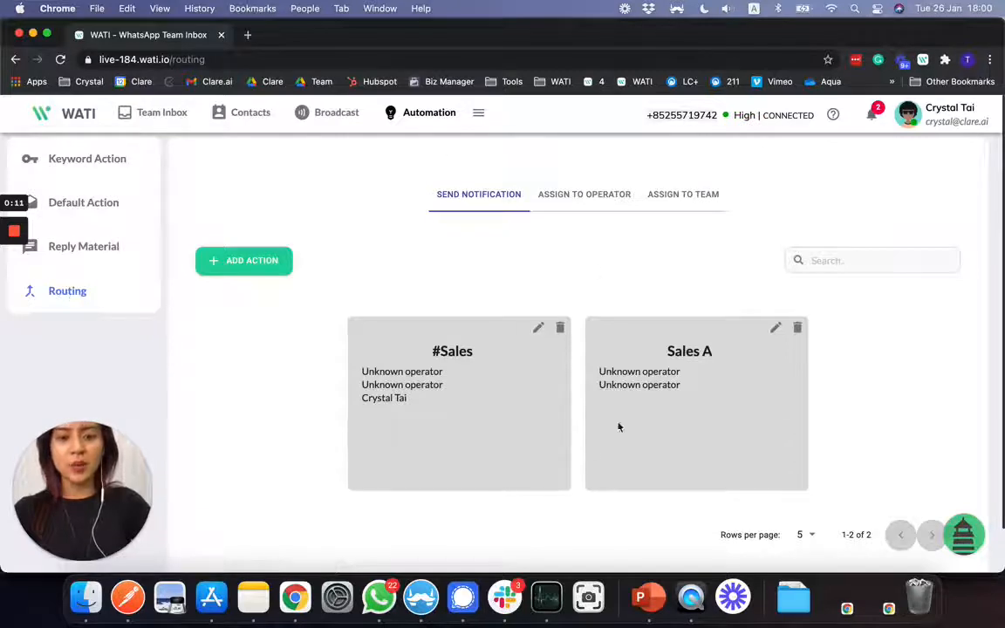
pyautogui.moveTo(268, 405)
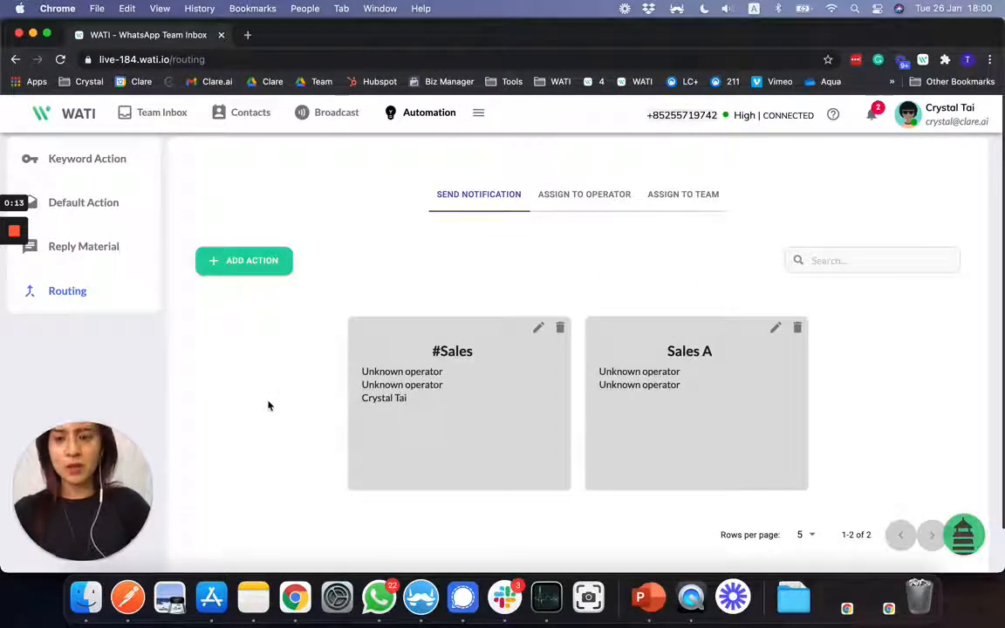
pyautogui.moveTo(185, 318)
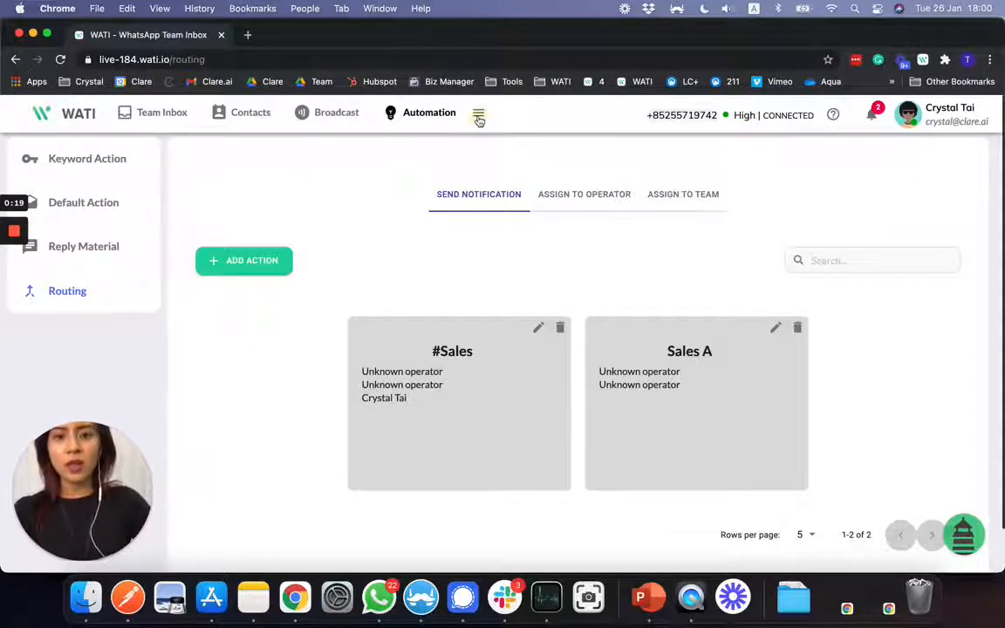
# View the Teams list in Operator Management from the administration menu.
pyautogui.click(478, 115)
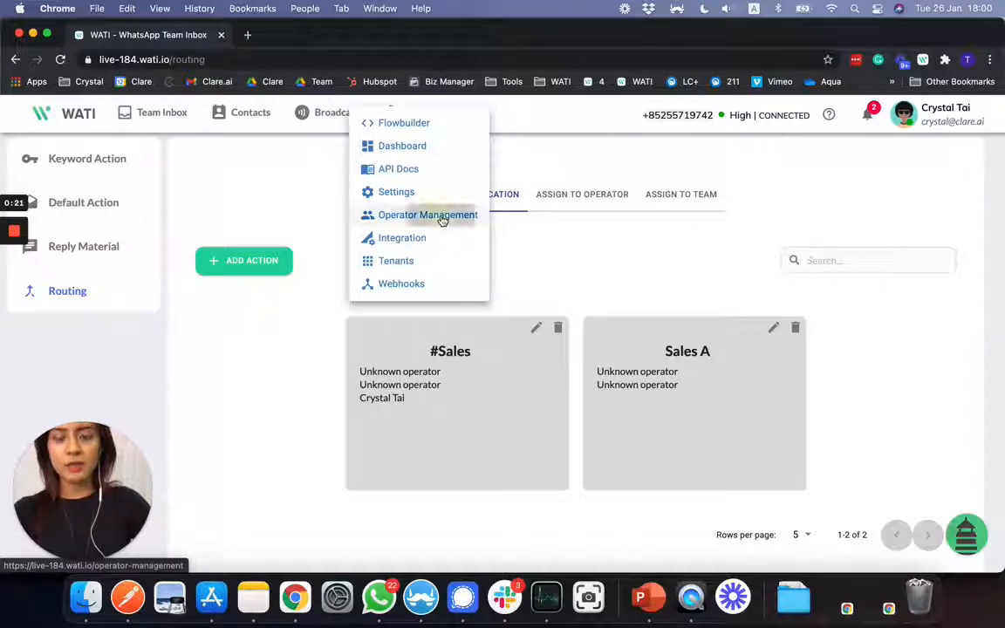
pyautogui.click(428, 215)
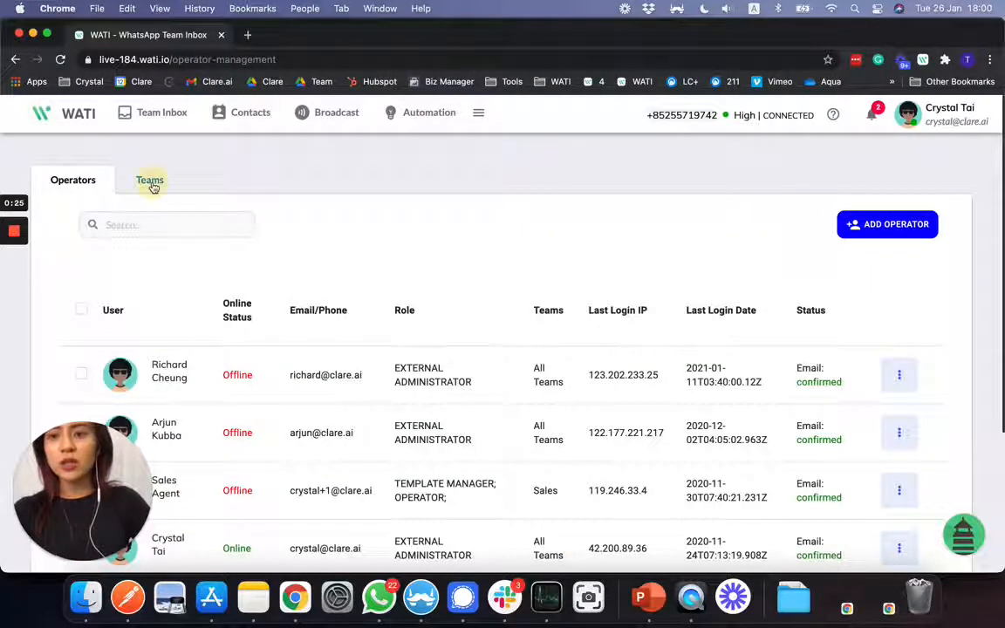
pyautogui.click(150, 179)
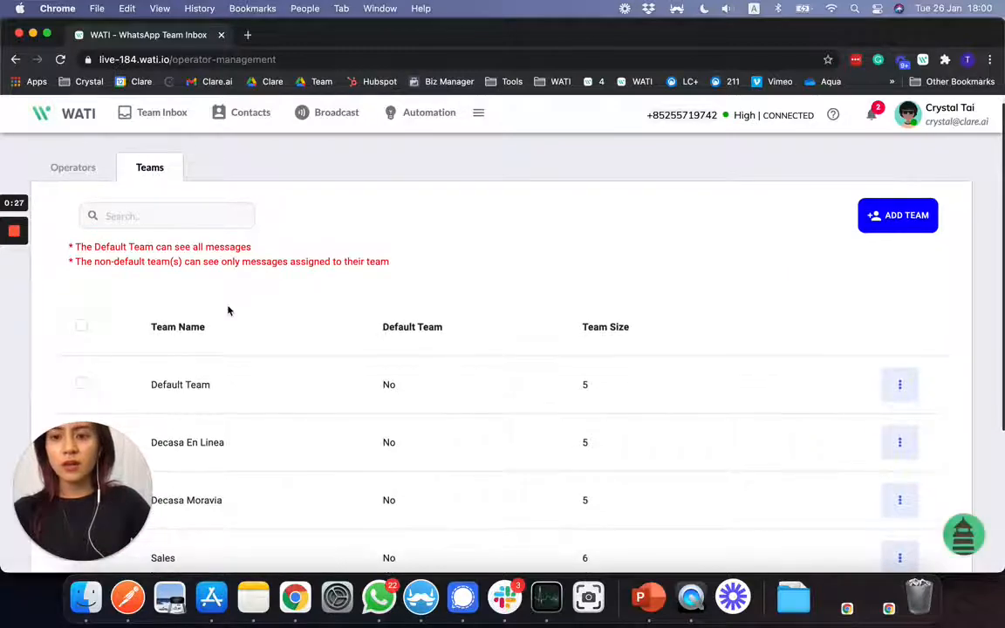
pyautogui.scroll(-3)
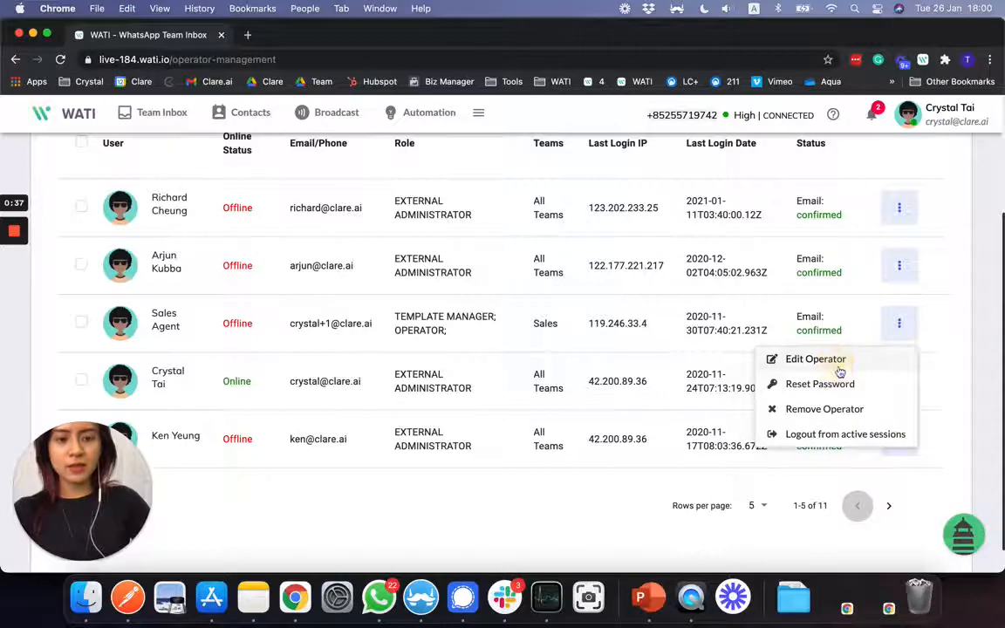
# Review the Sales Agent operator's details, confirming the Sales team, and update them.
pyautogui.click(816, 359)
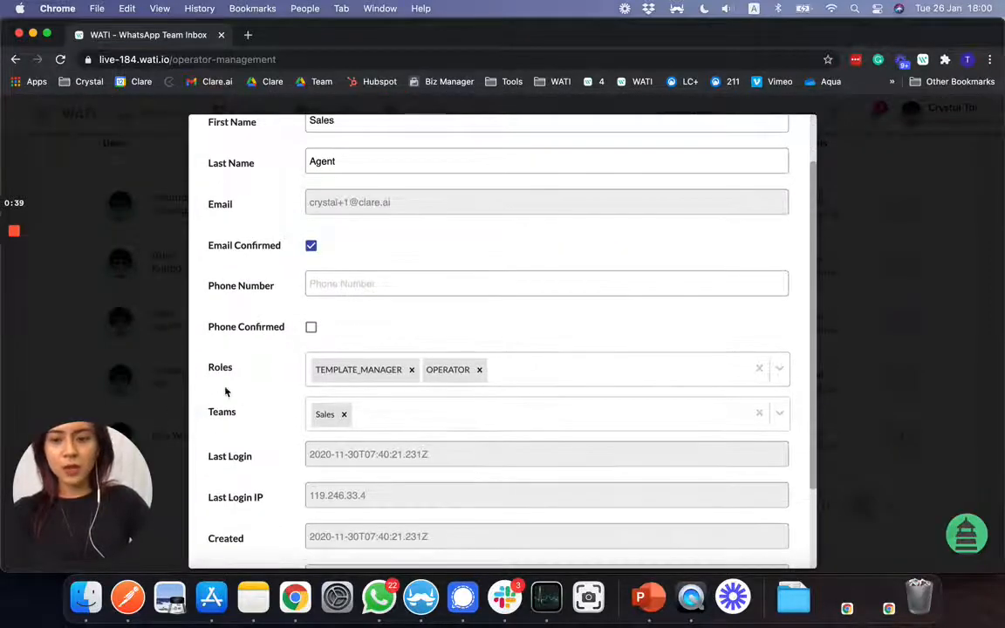
pyautogui.moveTo(478, 421)
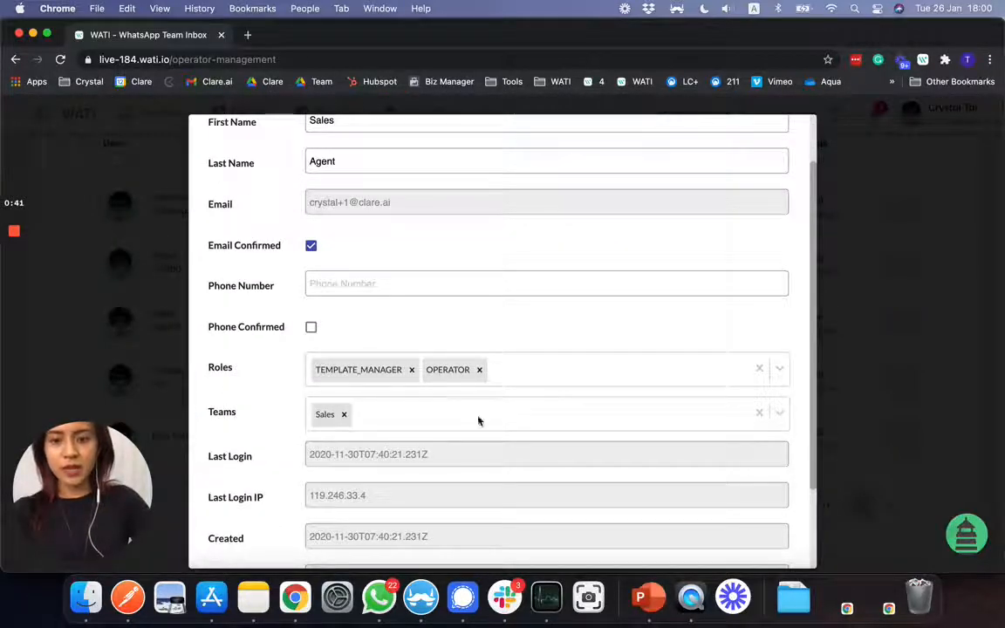
pyautogui.scroll(-3)
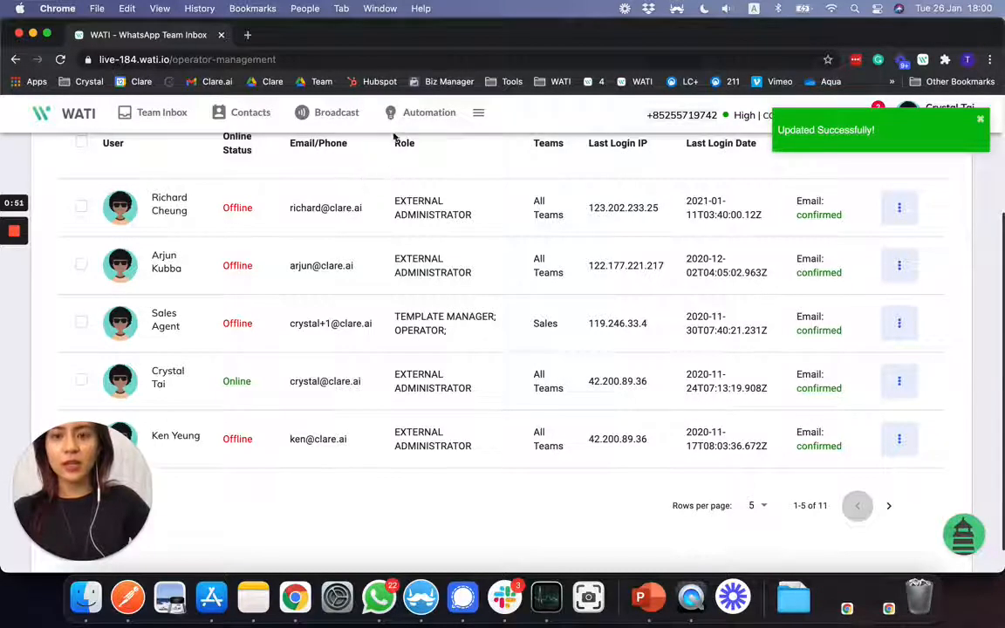
# Edit the Talk to Sales keyword action, revealing its 'Talk to Sales' and 'sales' fuzzy-match keywords.
pyautogui.click(429, 112)
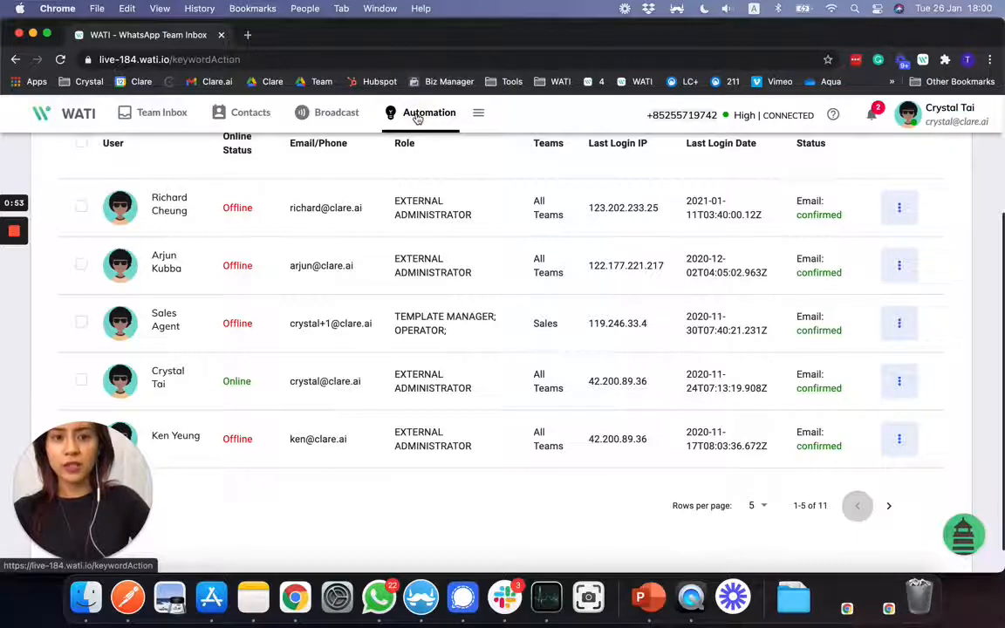
pyautogui.click(429, 112)
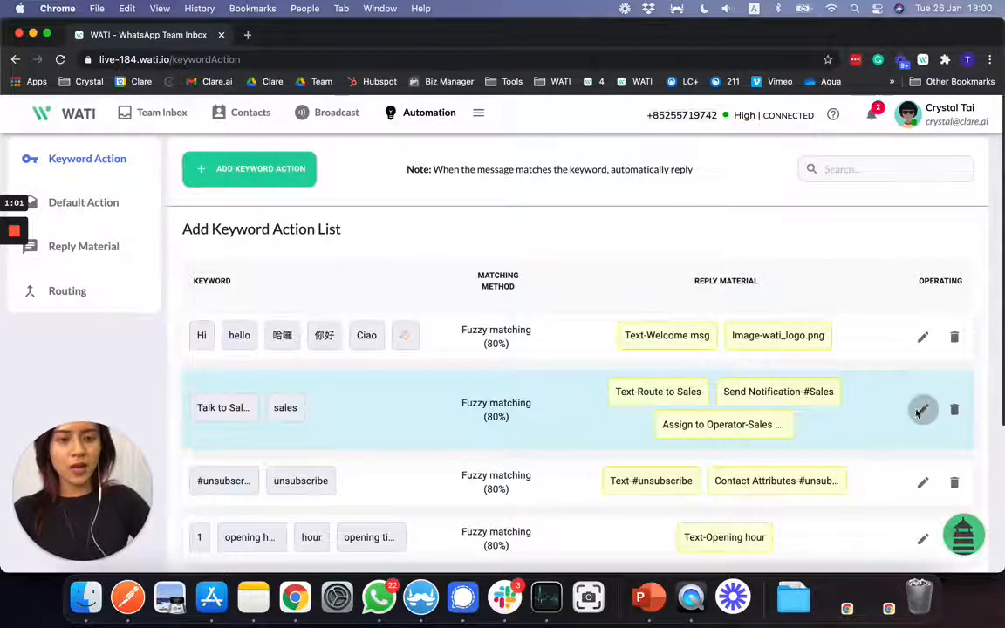
pyautogui.click(921, 410)
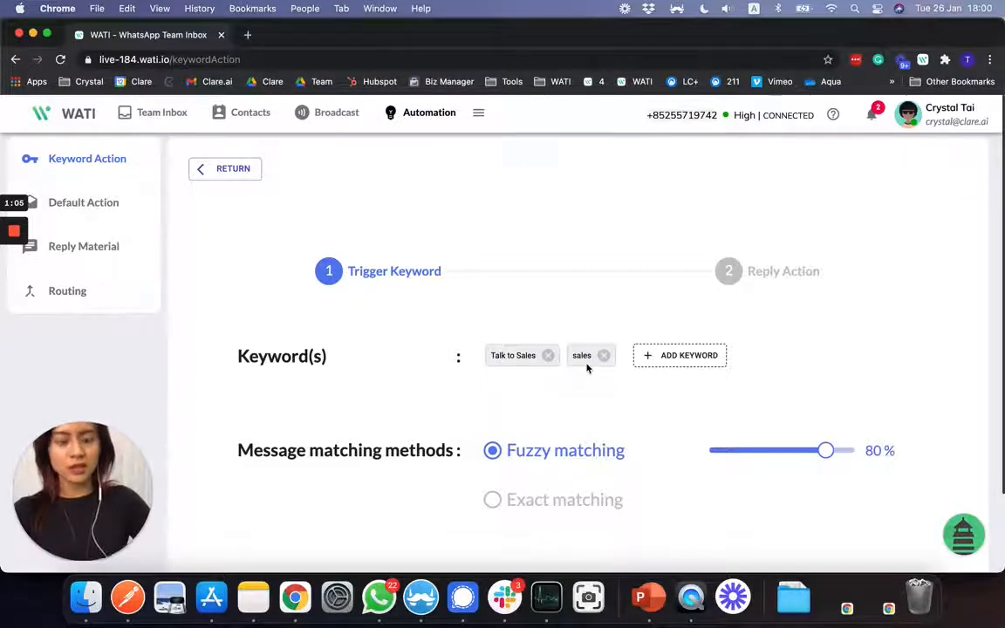
pyautogui.scroll(-3)
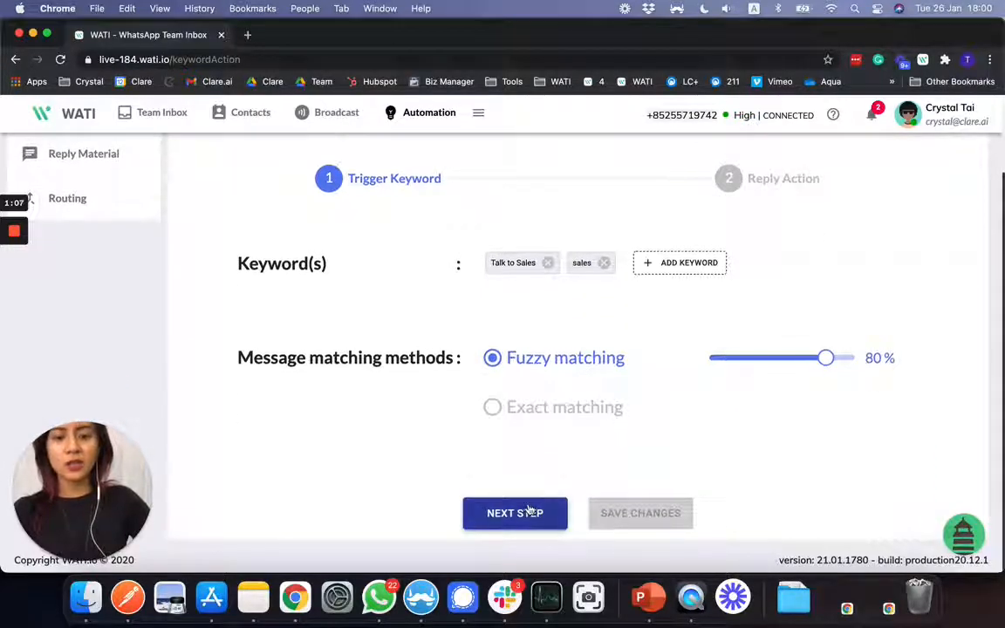
# Review the reply action's notification groups, assignable operators and assignable teams.
pyautogui.click(515, 513)
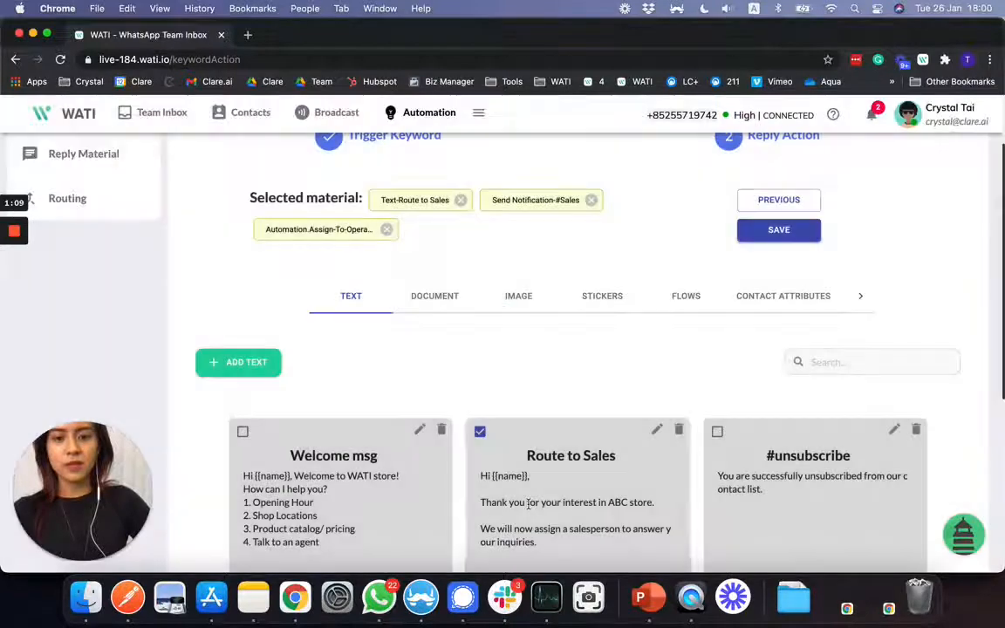
pyautogui.scroll(-3)
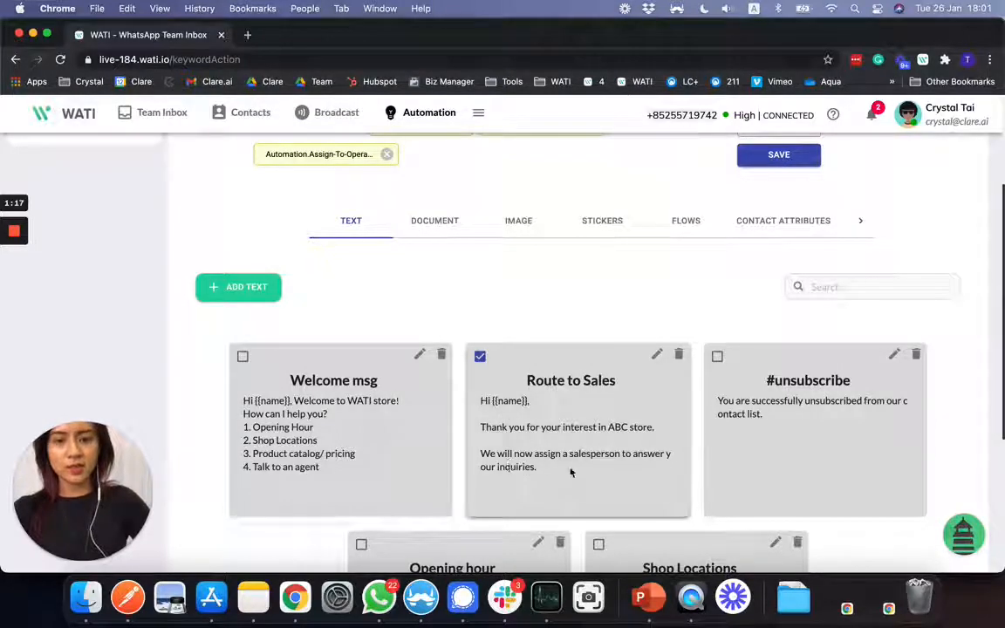
pyautogui.scroll(3)
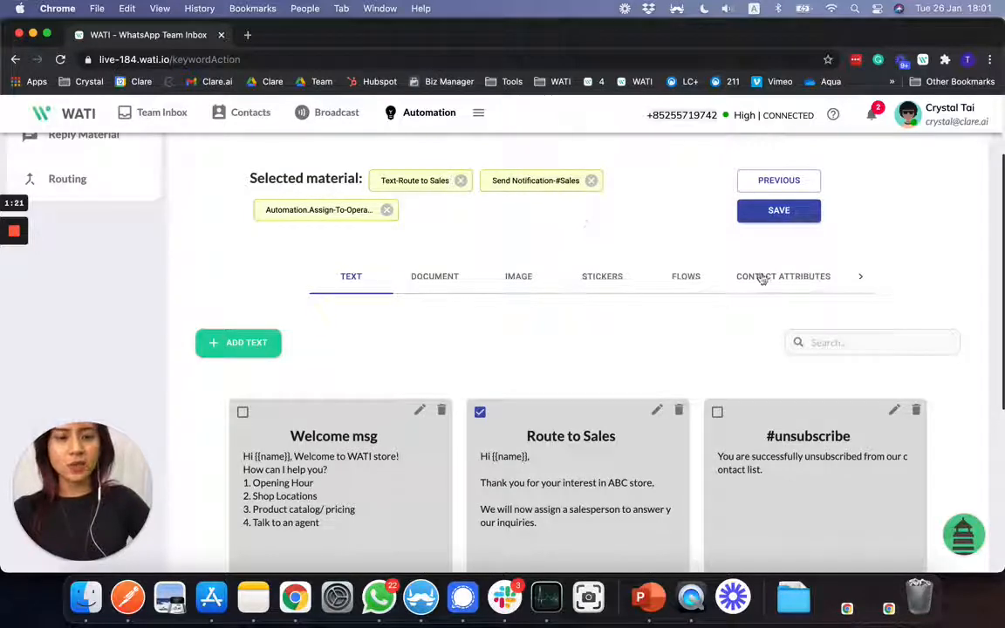
pyautogui.click(860, 276)
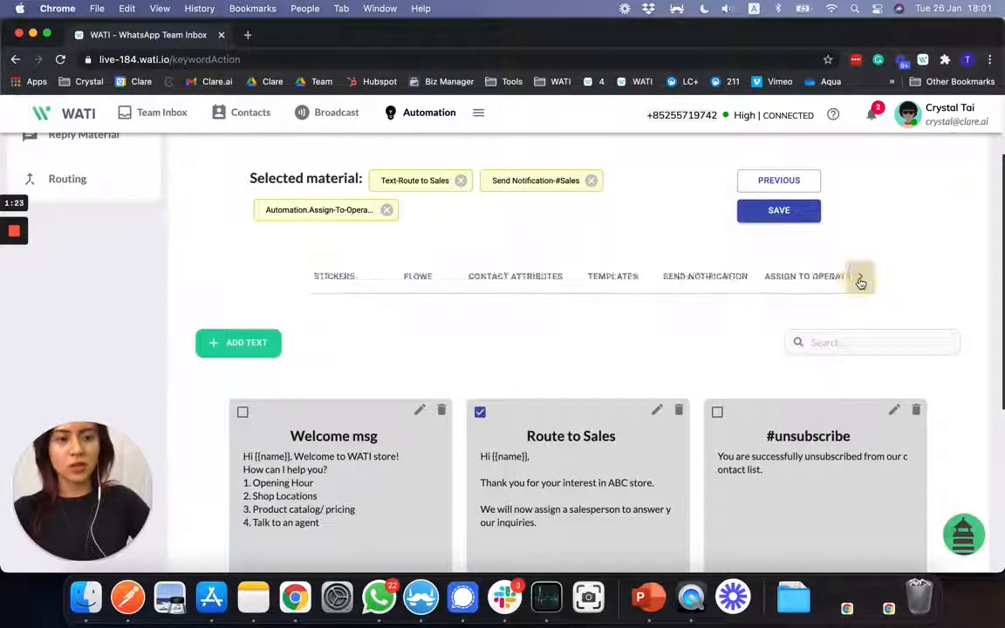
pyautogui.click(861, 281)
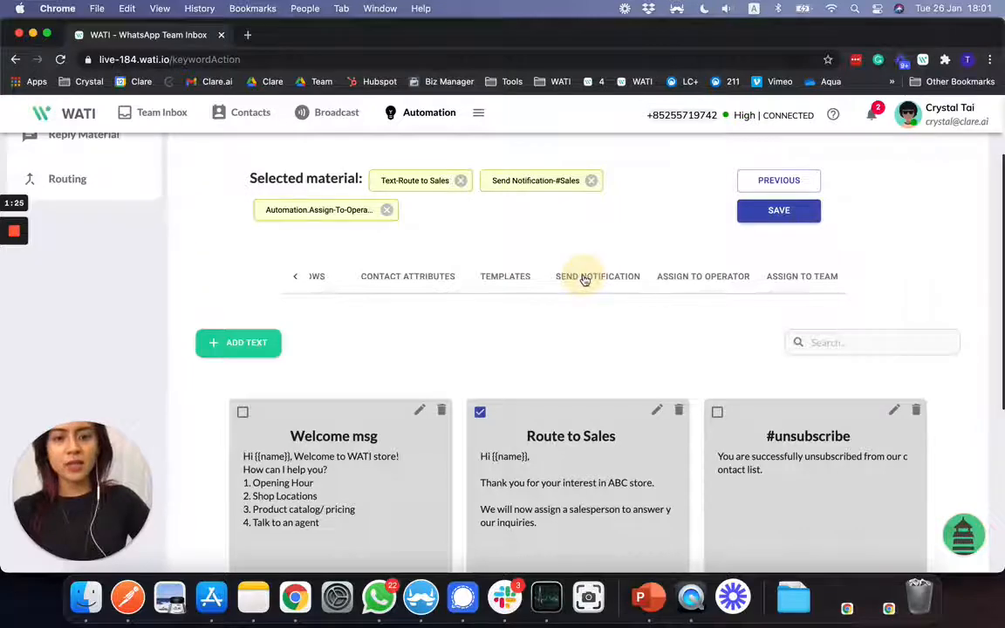
pyautogui.click(596, 276)
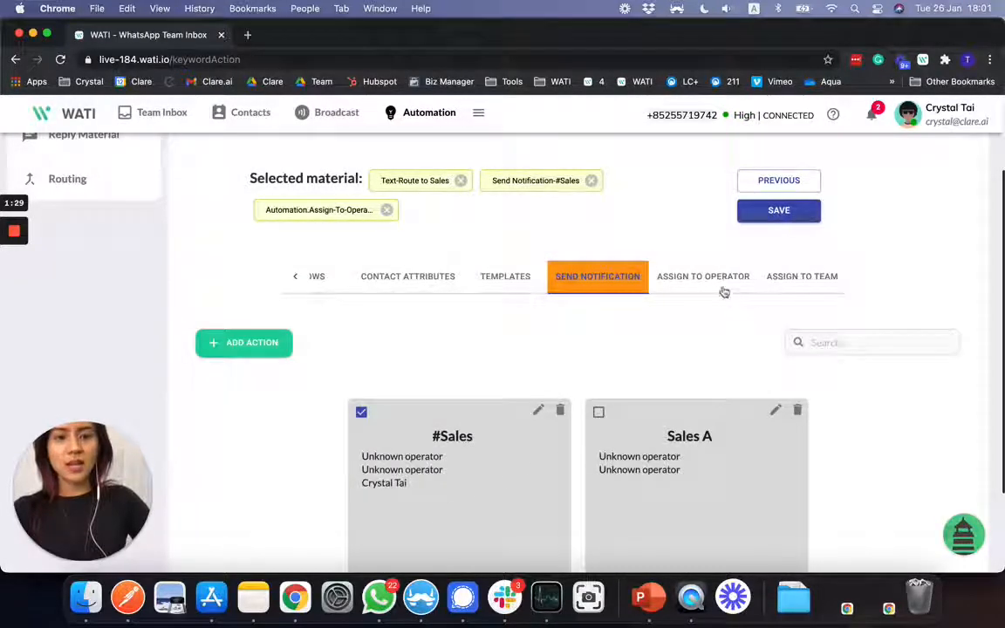
pyautogui.click(703, 276)
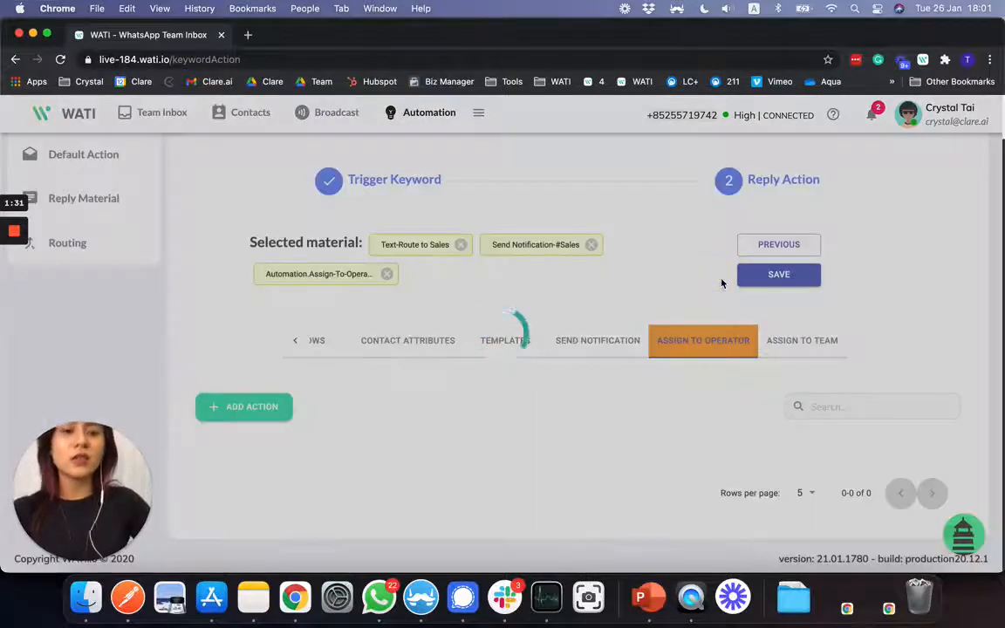
pyautogui.scroll(-3)
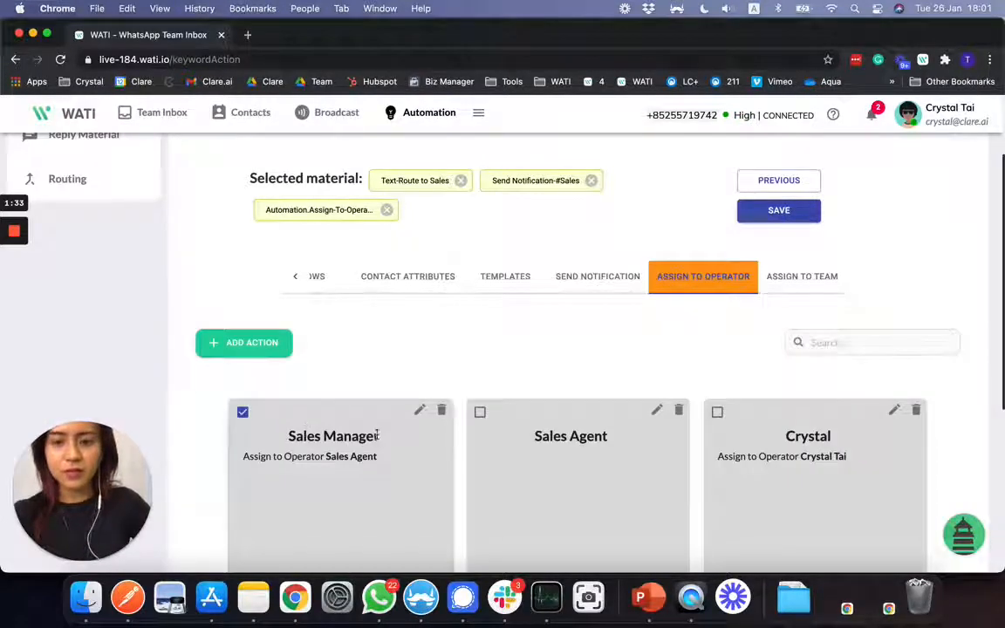
pyautogui.click(801, 276)
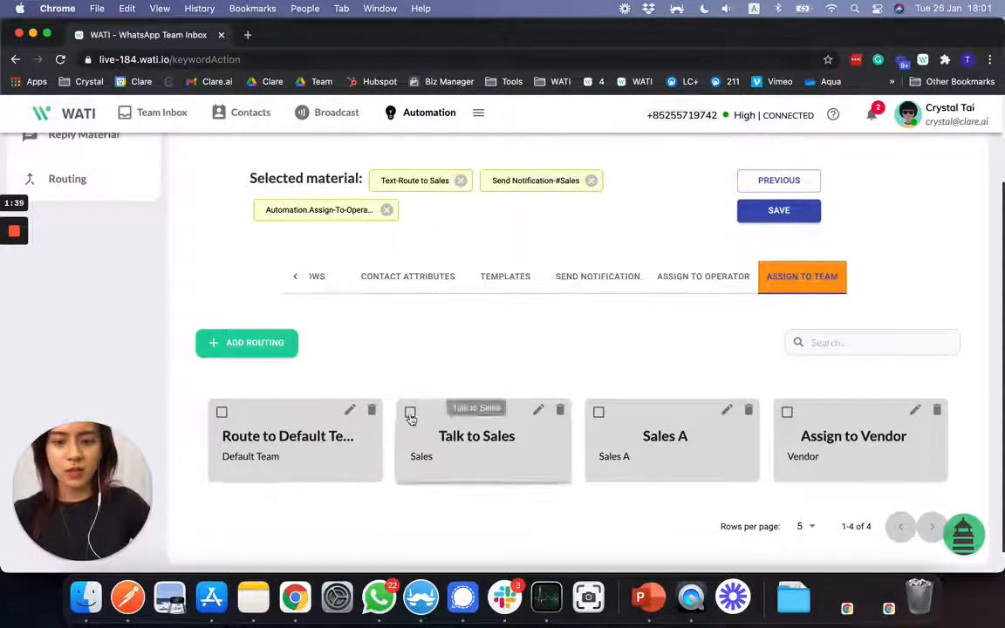
# Add the Talk to Sales team assignment to the reply and save the keyword action.
pyautogui.click(410, 412)
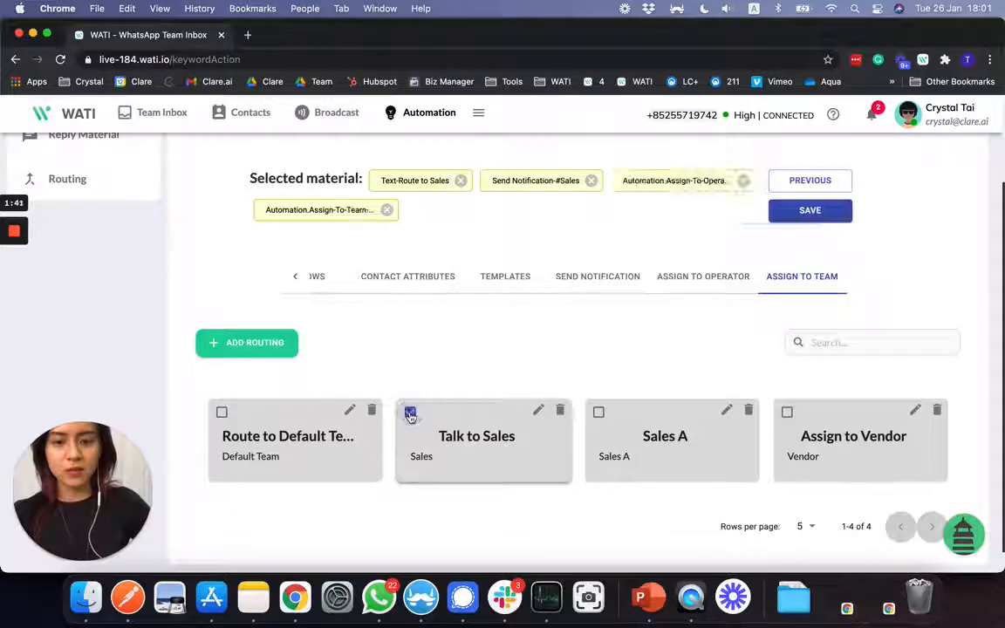
pyautogui.click(409, 411)
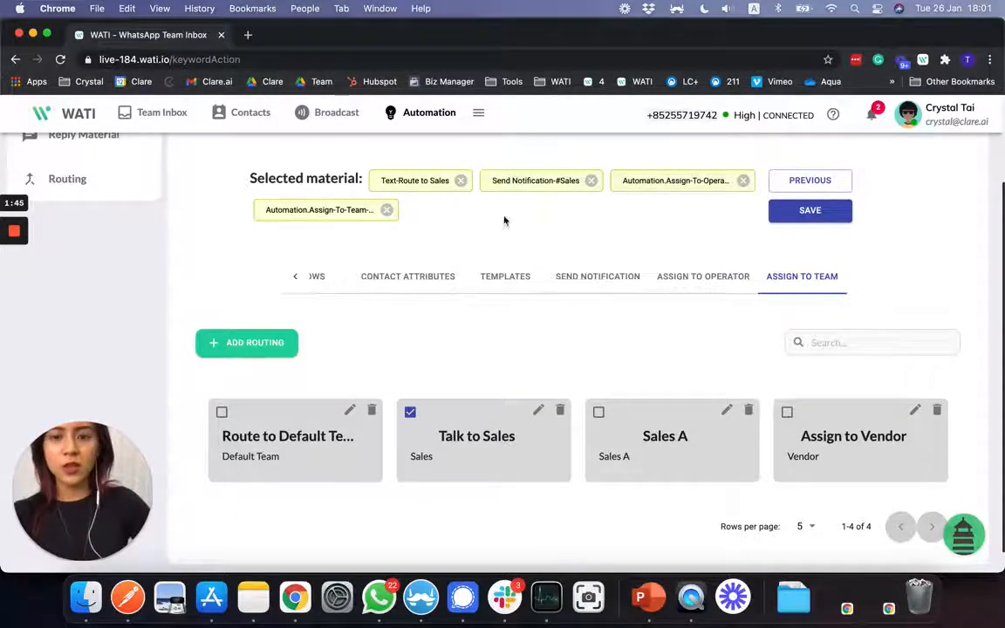
pyautogui.scroll(3)
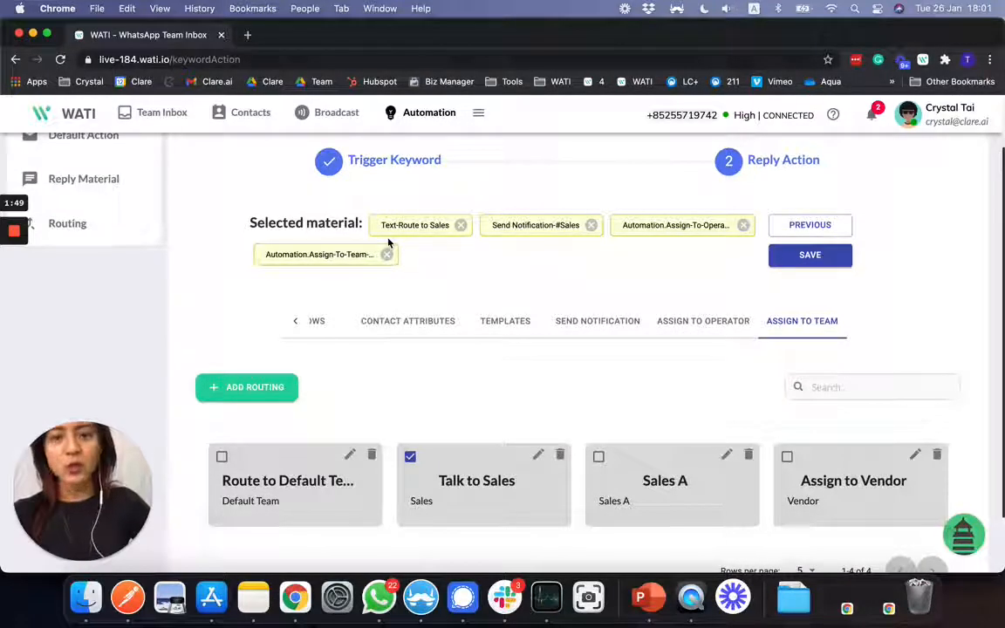
pyautogui.moveTo(502, 214)
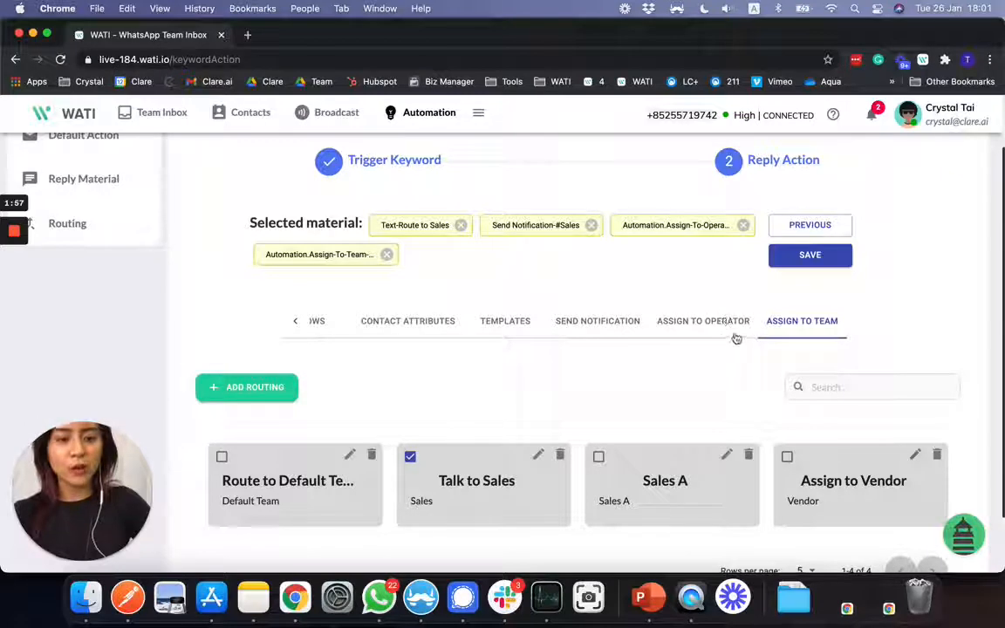
pyautogui.moveTo(298, 284)
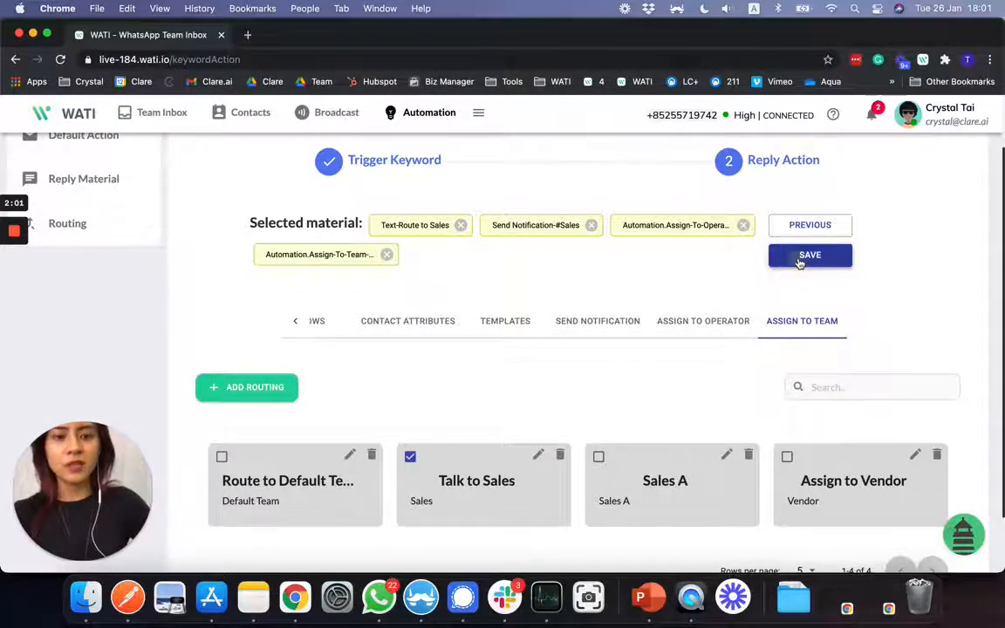
pyautogui.click(810, 255)
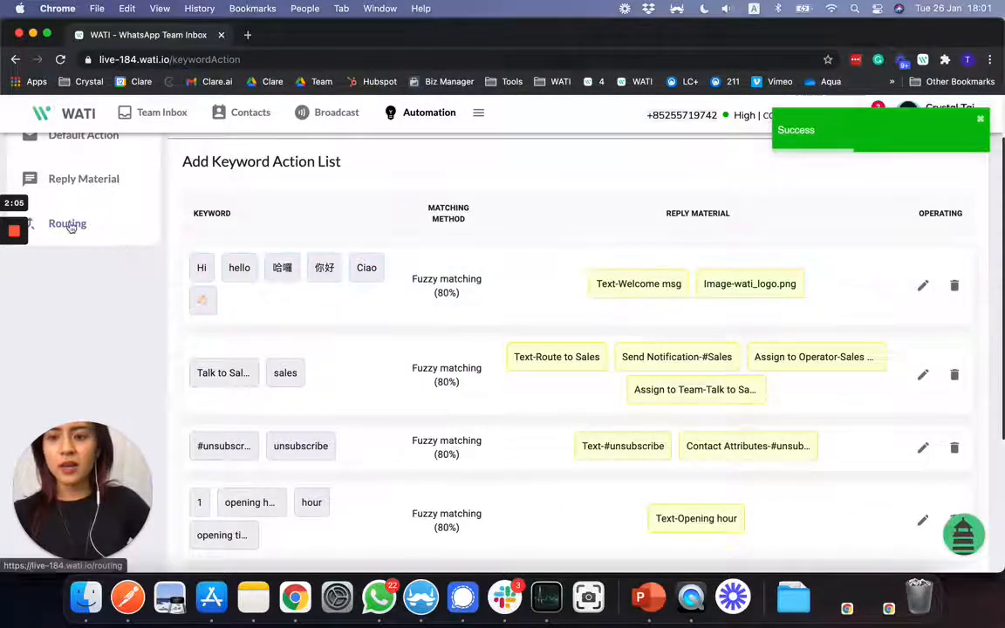
# View the Assign to Operator routing rules for Sales Manager and Sales Agent, then go to Team Inbox.
pyautogui.scroll(3)
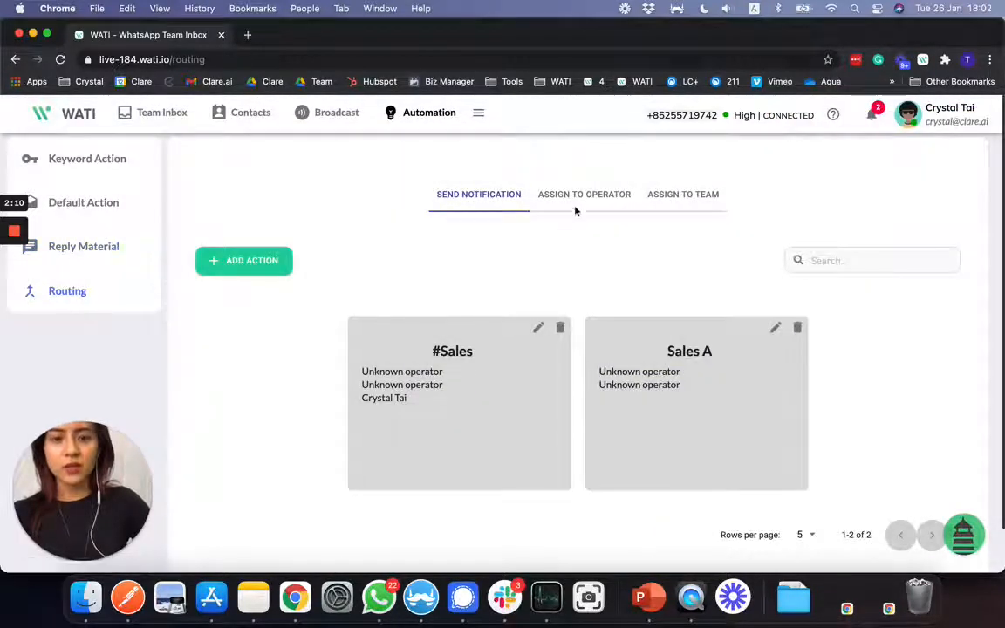
pyautogui.click(583, 194)
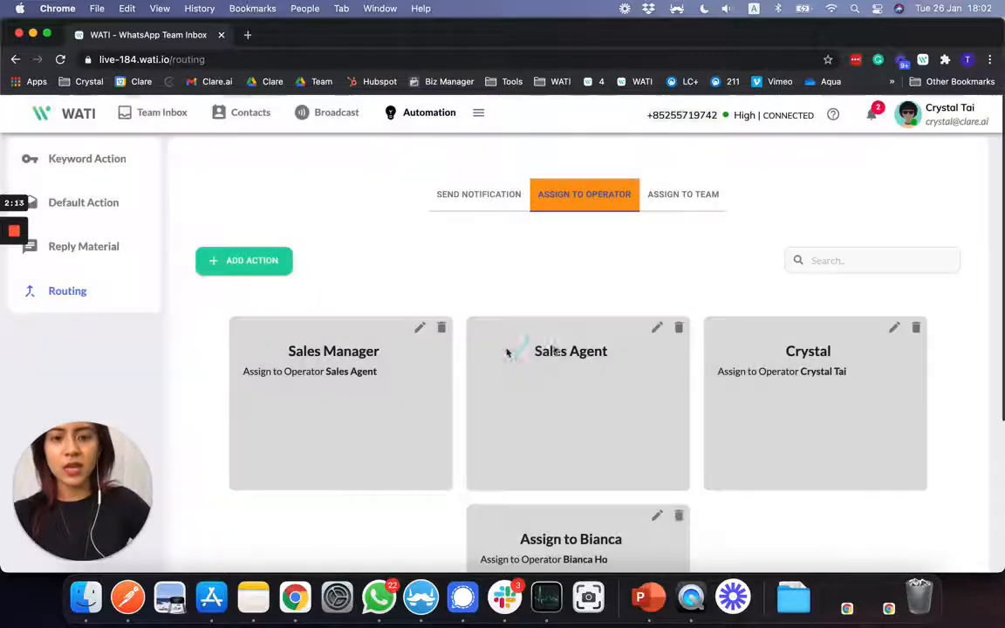
pyautogui.scroll(3)
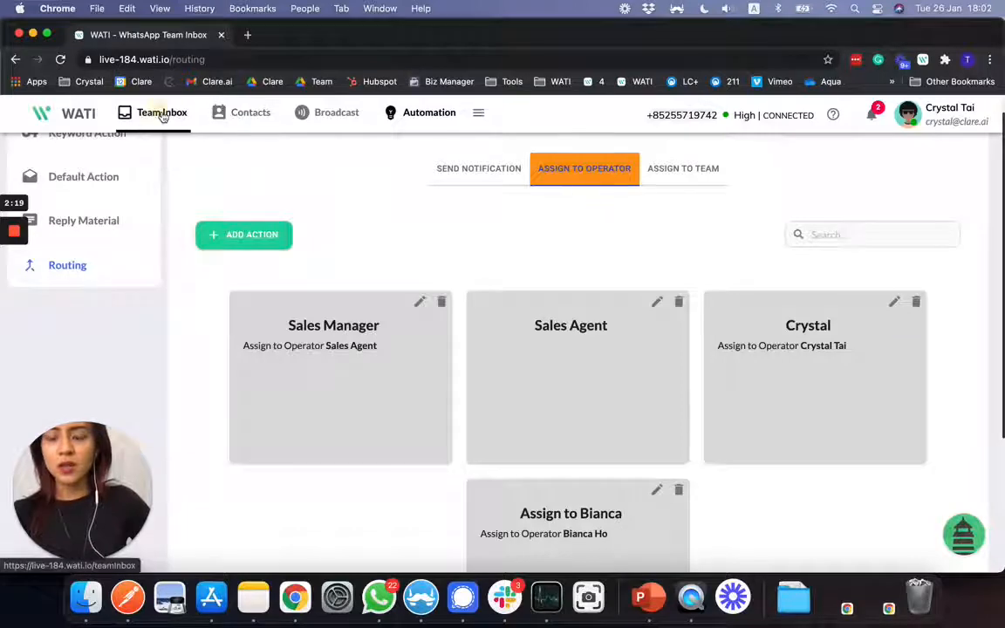
pyautogui.click(160, 112)
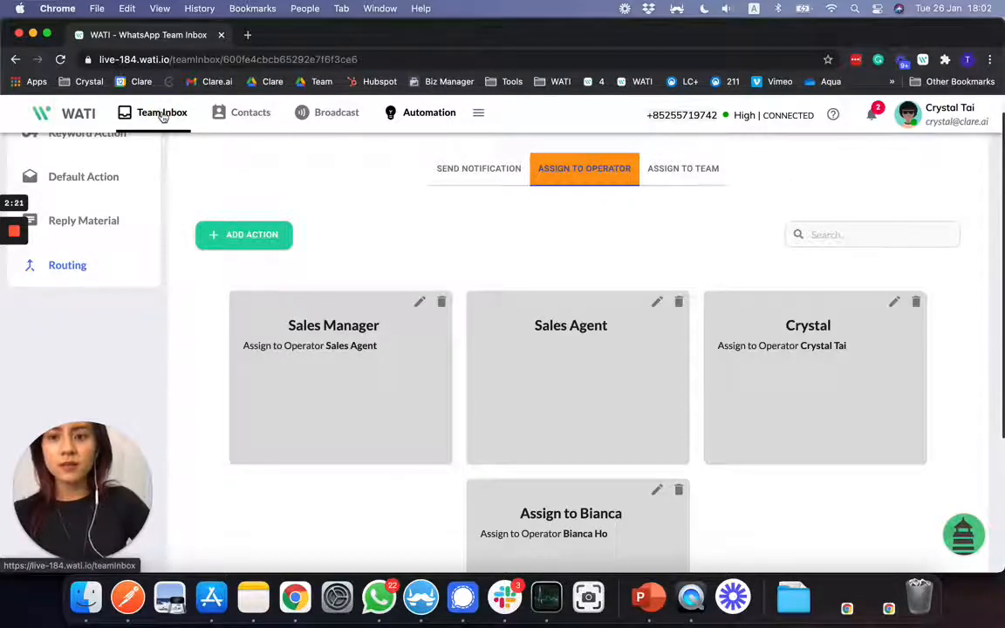
pyautogui.click(160, 111)
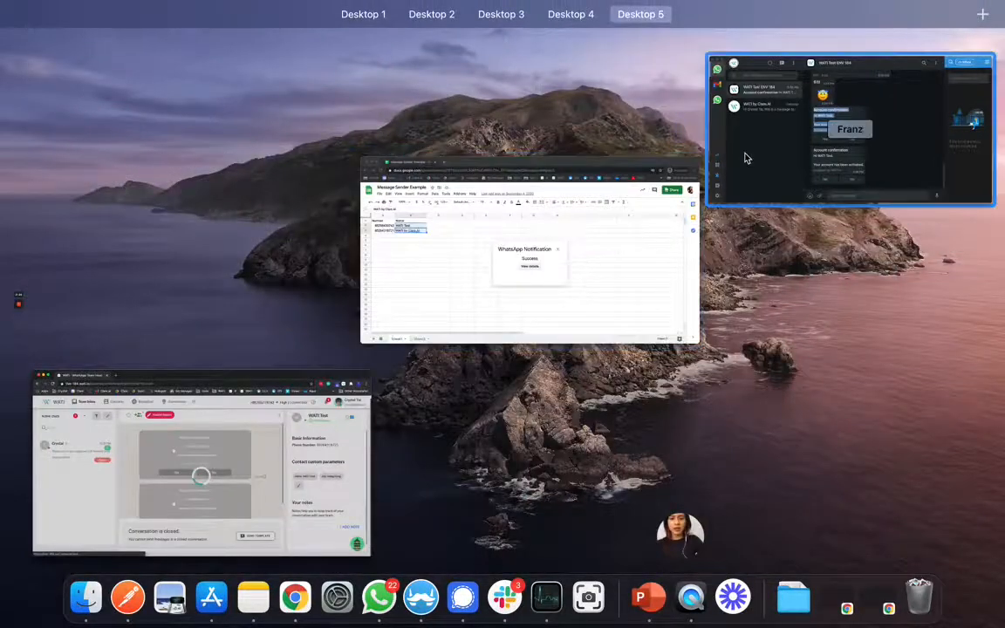
# Send 'hi' to the WATI Test ENV 184 business from Franz and glance at its contact details.
pyautogui.click(851, 130)
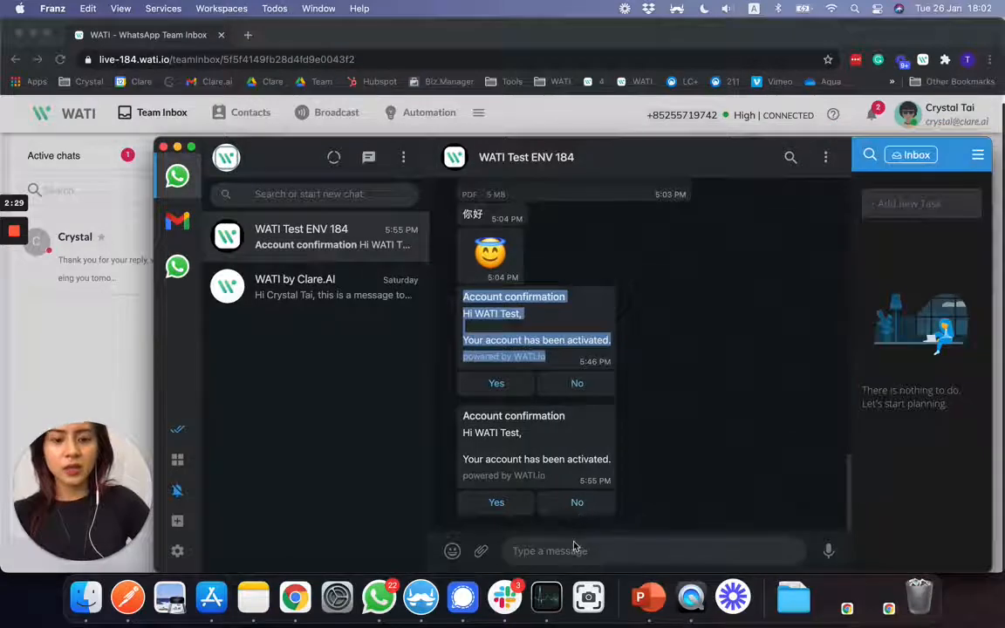
pyautogui.write('hi')
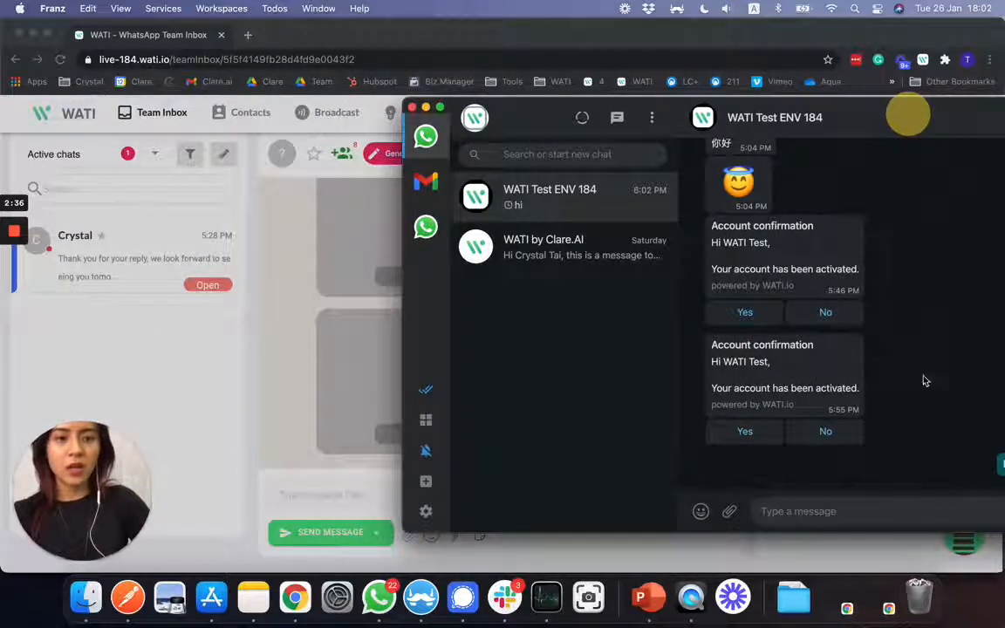
pyautogui.click(774, 117)
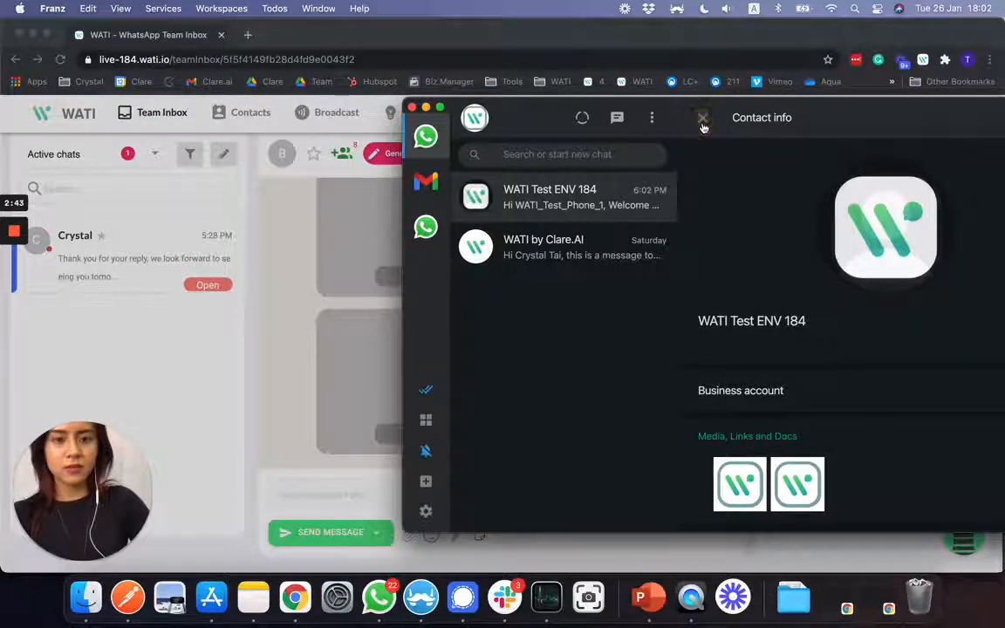
pyautogui.click(703, 117)
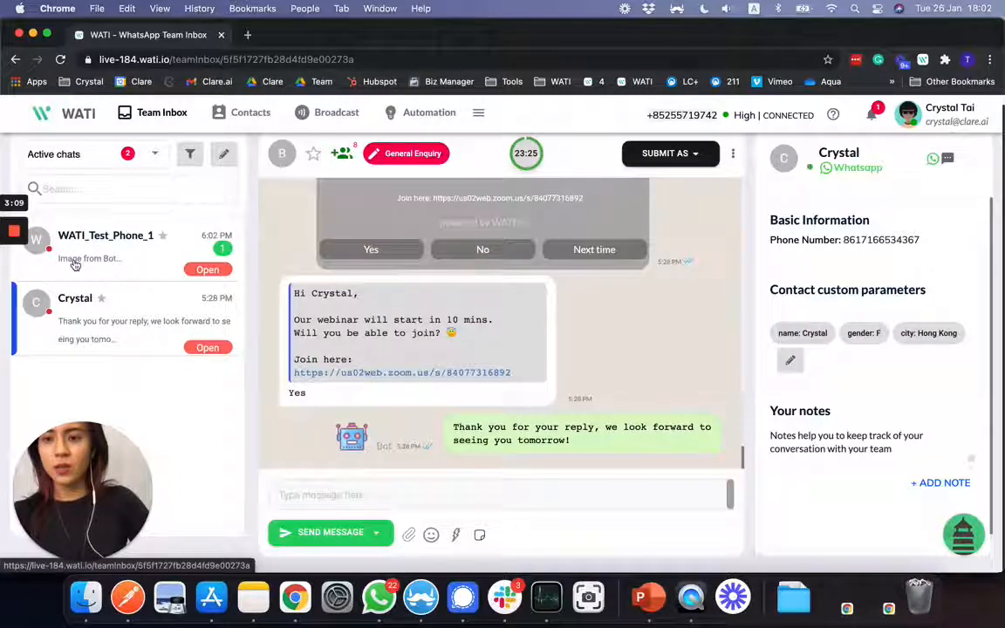
# Select the WATI_Test_Phone_1 chat and list the operators it can be assigned to.
pyautogui.click(104, 244)
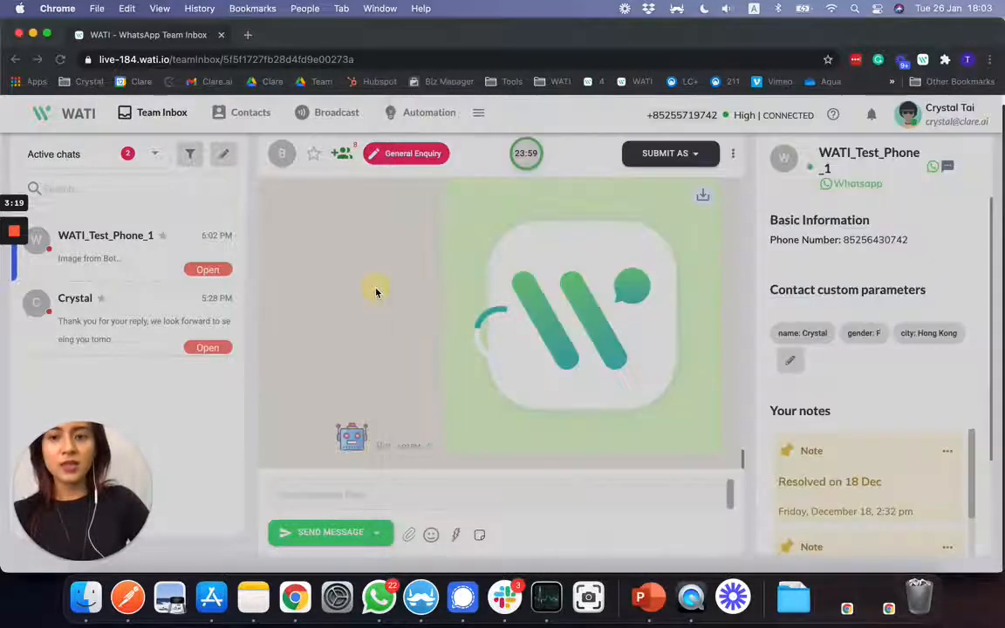
pyautogui.moveTo(380, 416)
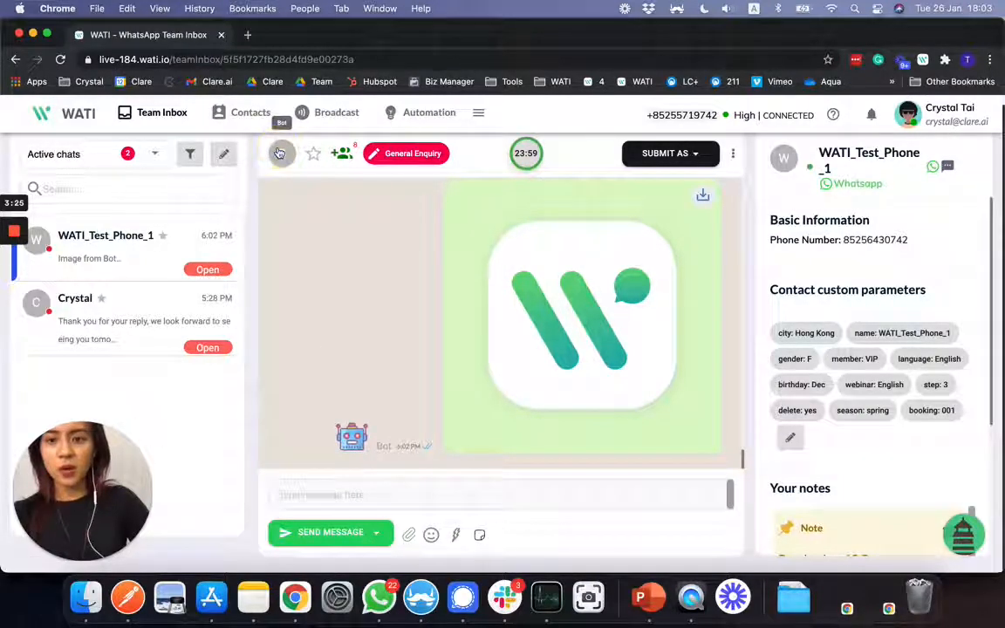
pyautogui.click(281, 154)
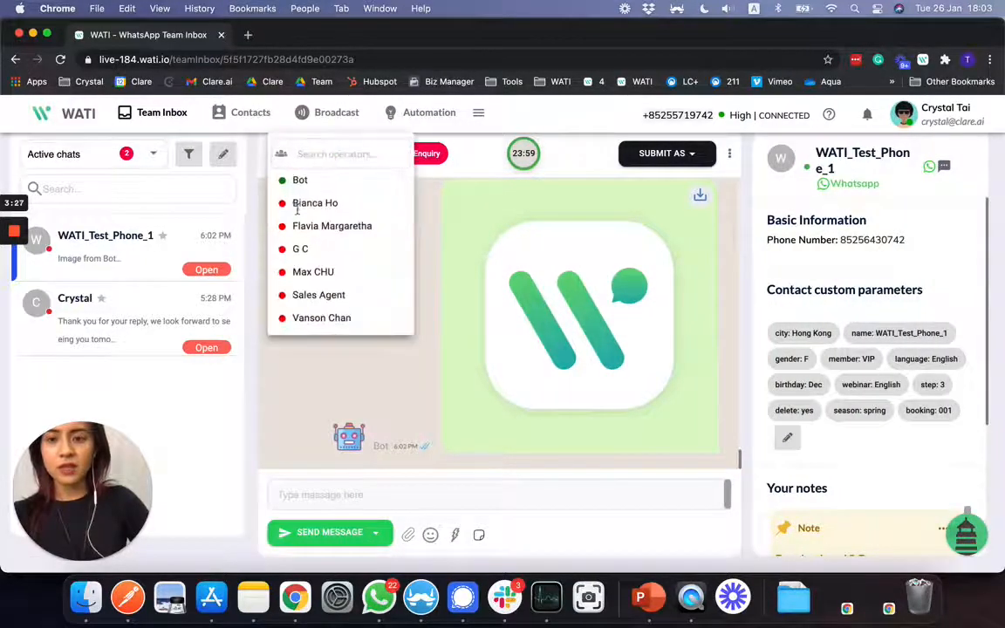
pyautogui.moveTo(314, 359)
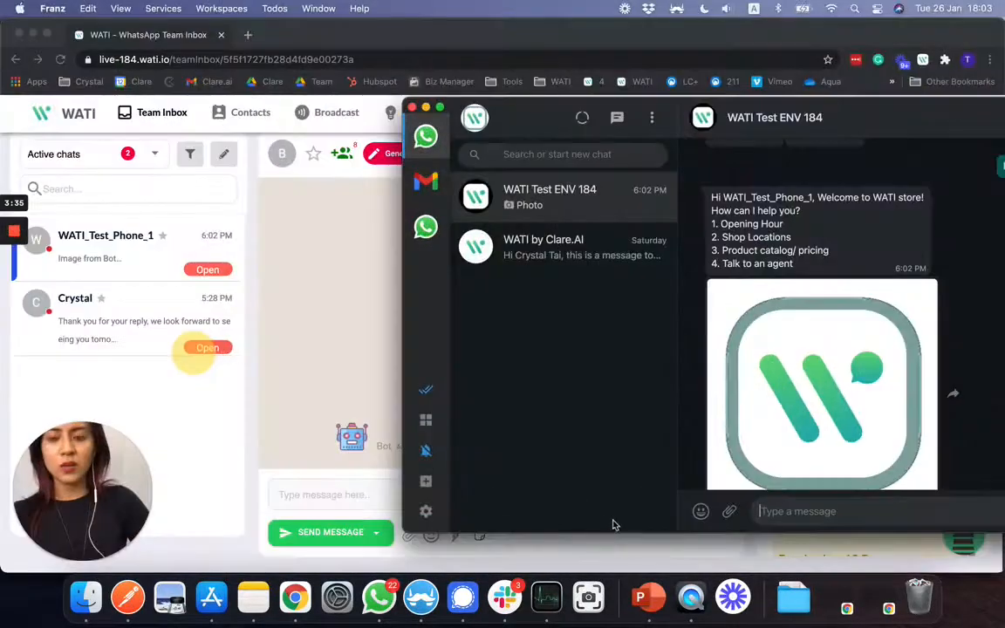
# Send 'sales' from the test phone, triggering the salesperson-assignment auto-reply.
pyautogui.write('sales')
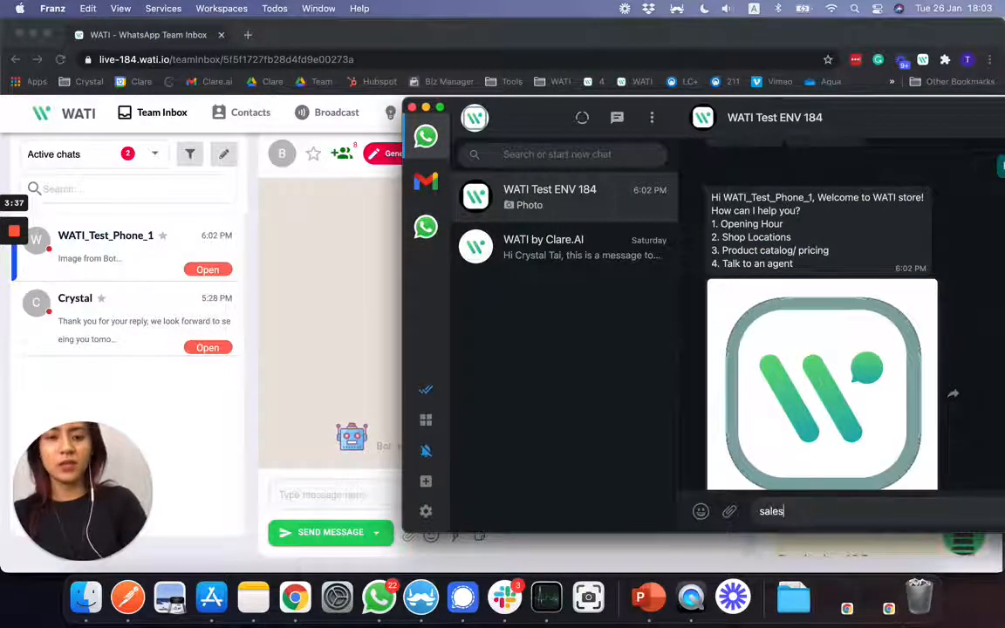
pyautogui.press('Return')
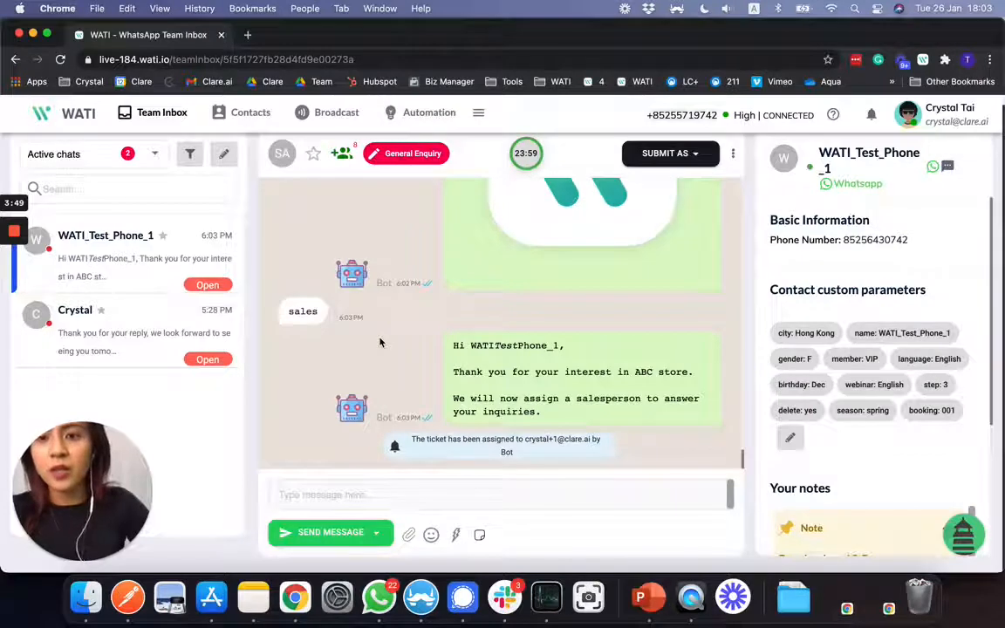
pyautogui.moveTo(283, 154)
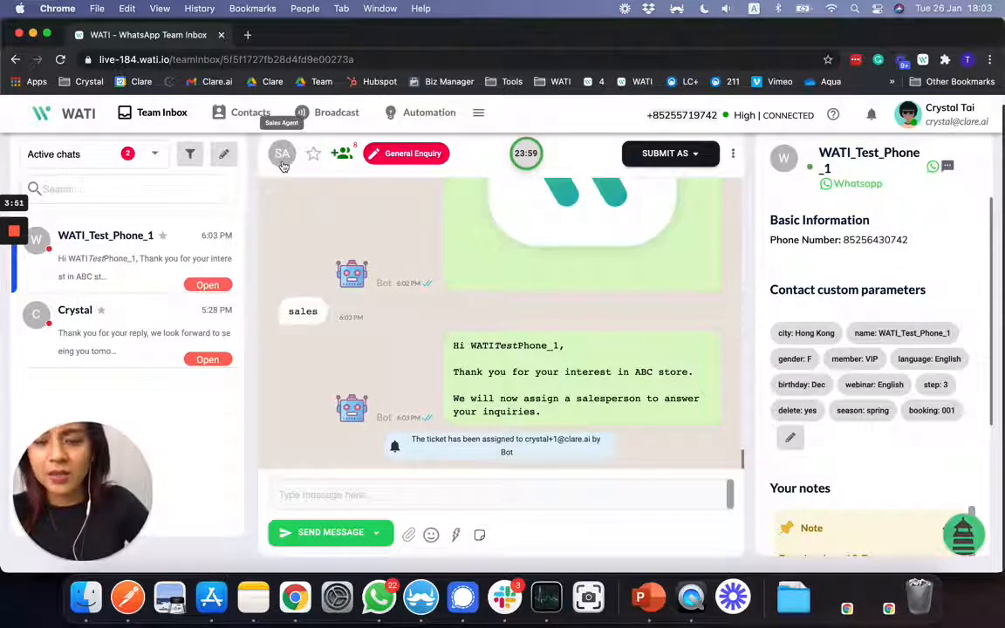
pyautogui.moveTo(462, 469)
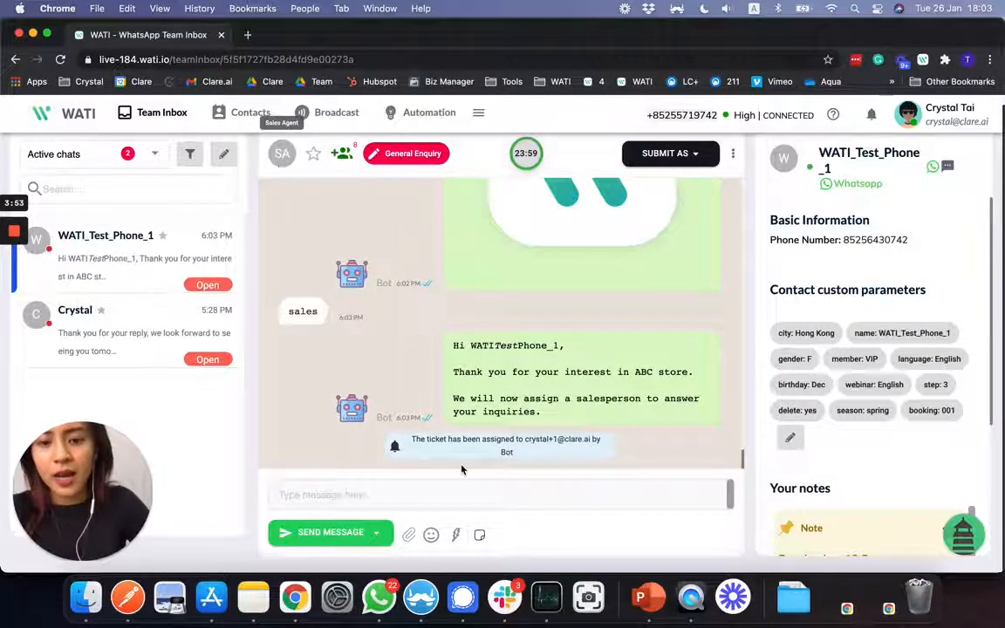
pyautogui.moveTo(561, 445)
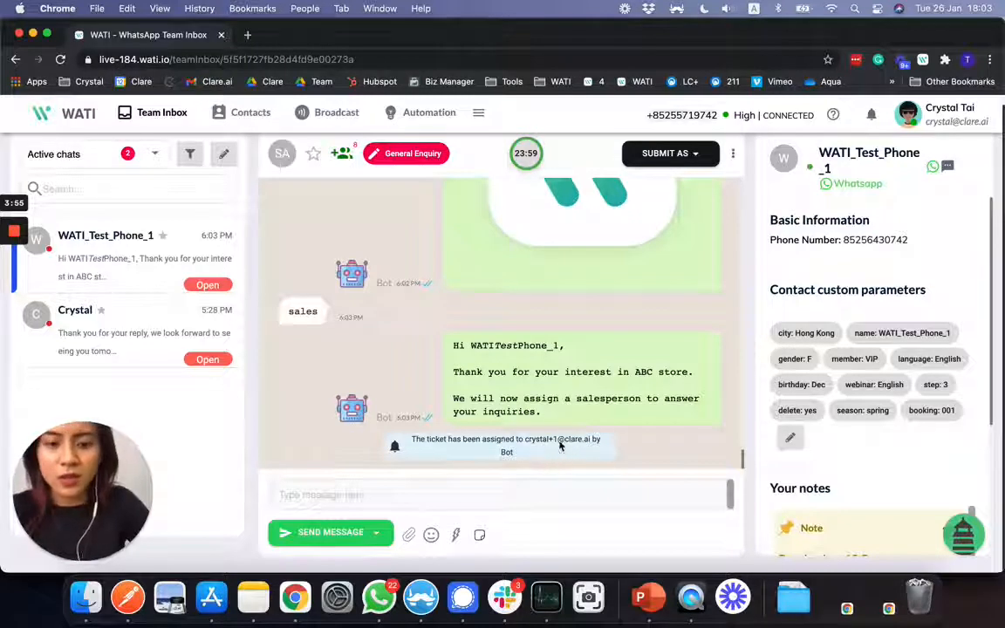
pyautogui.moveTo(516, 464)
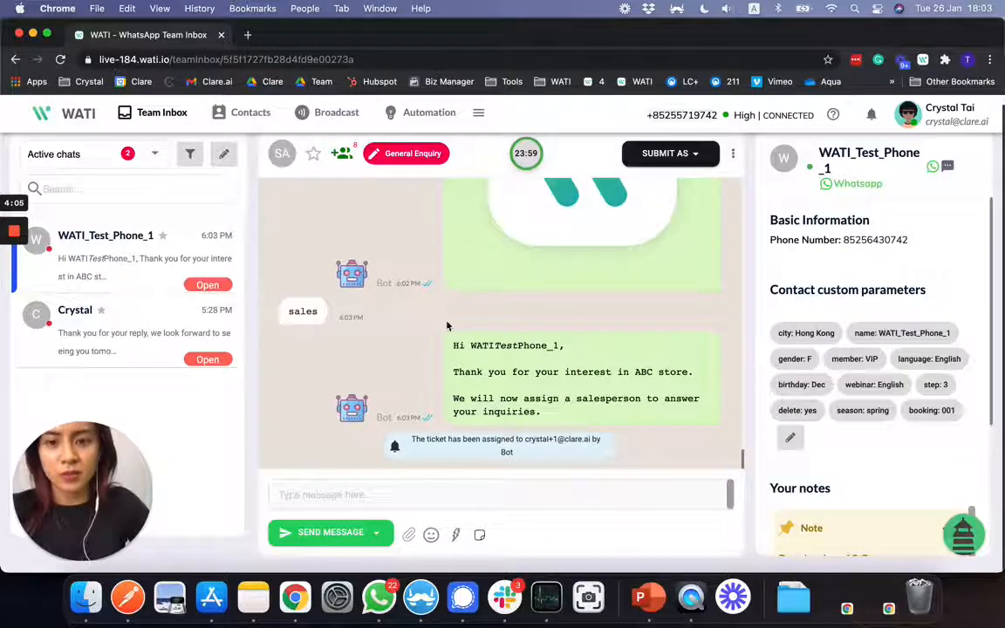
pyautogui.moveTo(299, 352)
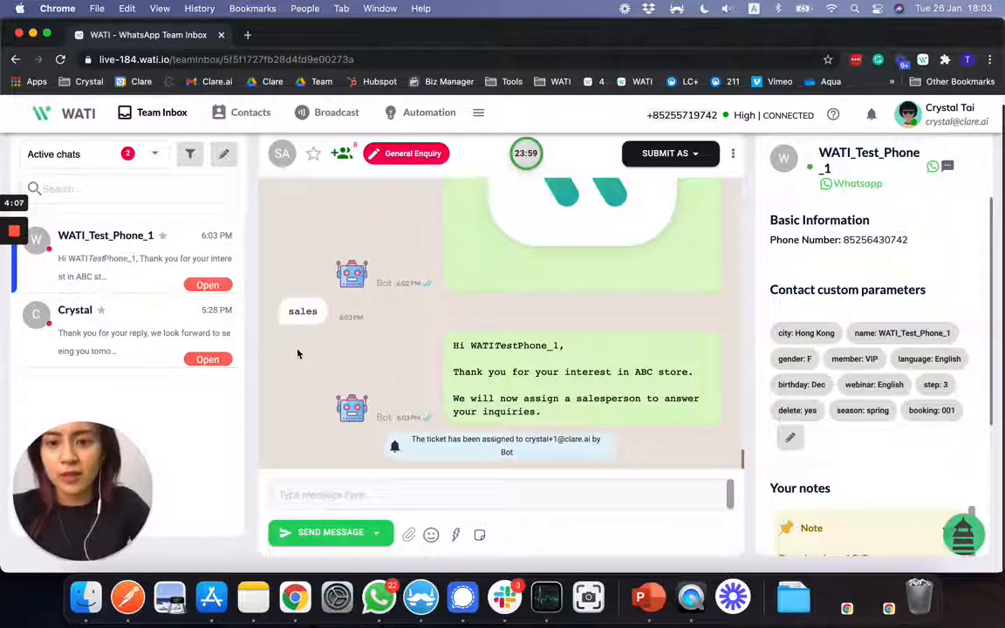